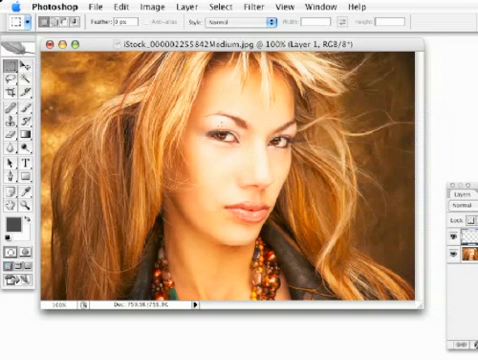
Step: Draw the first rectangular marquee selection over the portrait for a gray block
{"action": "left_click_drag", "start_coordinate": [196, 104], "coordinate": [264, 184]}
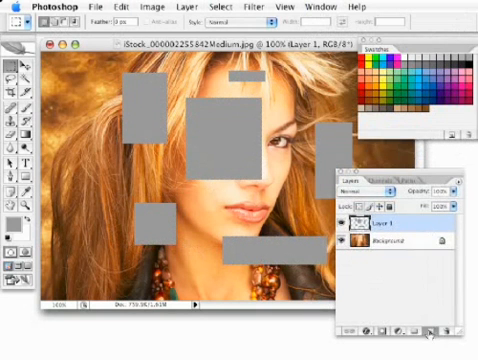
Step: Place another gray-filled rectangle over the face area of the portrait
{"action": "left_click", "coordinate": [440, 330]}
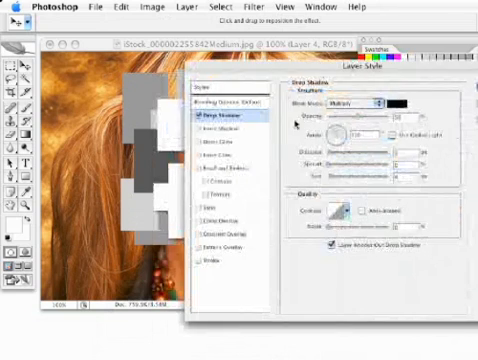
Step: Review the Blending Options in Layer Style and confirm the drop-shadow settings with OK
{"action": "left_click", "coordinate": [220, 104]}
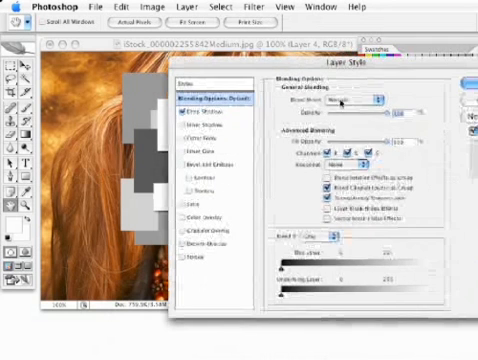
{"action": "left_click", "coordinate": [356, 100]}
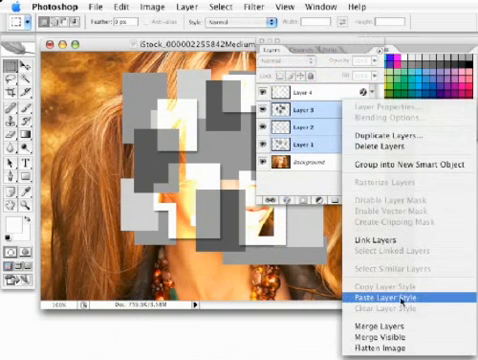
Step: Merge the selected gray rectangle layers into a single layer via the Layers panel menu
{"action": "left_click", "coordinate": [376, 296]}
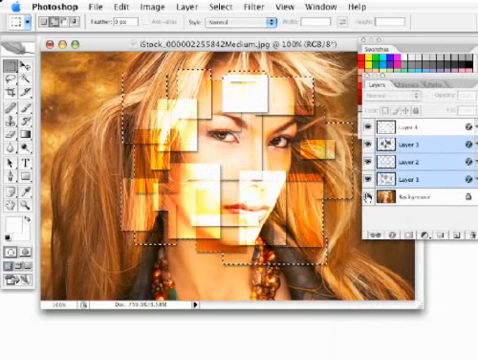
Step: Load the combined selection of the rectangle layers from their thumbnails
{"action": "left_click", "coordinate": [410, 198]}
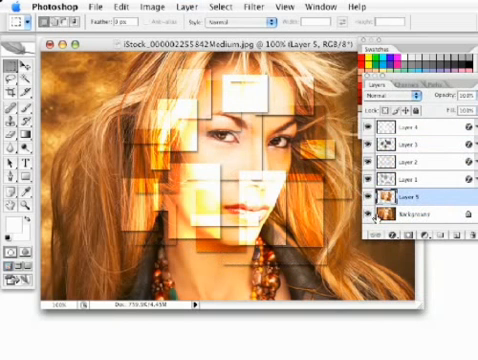
Step: Copy the selected portrait pieces from the photo layer onto a new layer (Layer via Copy)
{"action": "left_click", "coordinate": [378, 222]}
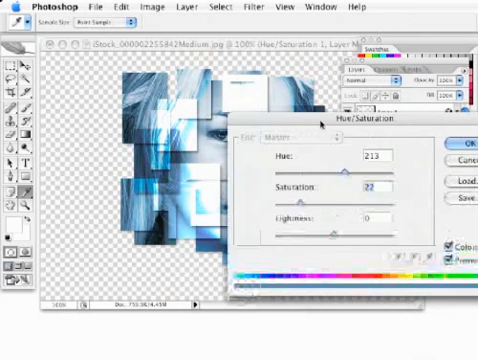
Step: Apply the blue Colorize Hue/Saturation tint to the cut-out portrait
{"action": "left_click", "coordinate": [446, 136]}
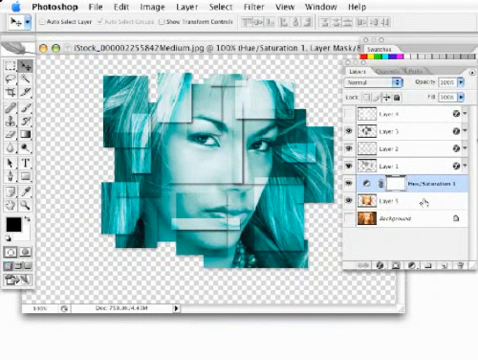
Step: Make the Background layer the active layer beneath the teal mosaic
{"action": "left_click", "coordinate": [404, 250]}
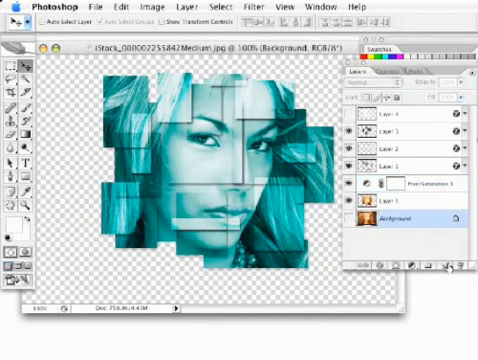